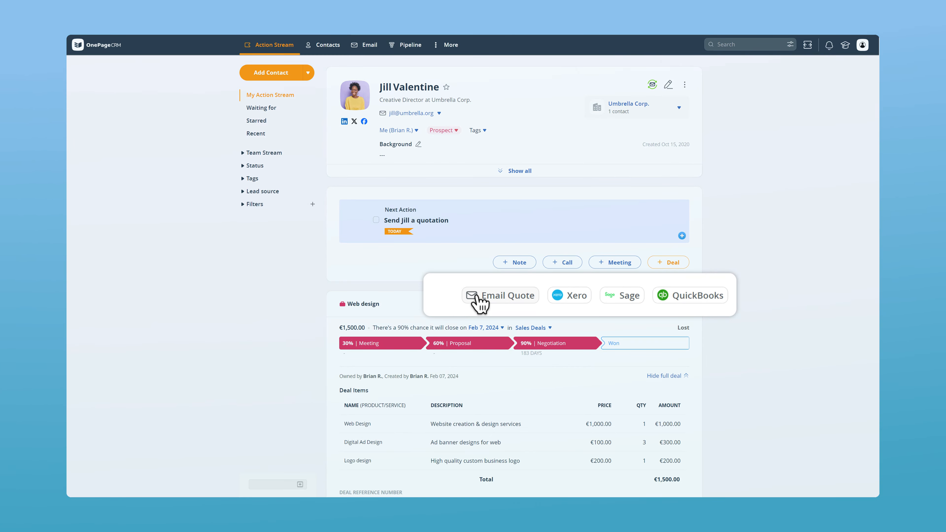
Generate a quote email for Jill pre-filled with the Web design deal's line items, €1,500 total and reference number.
left_click(505, 295)
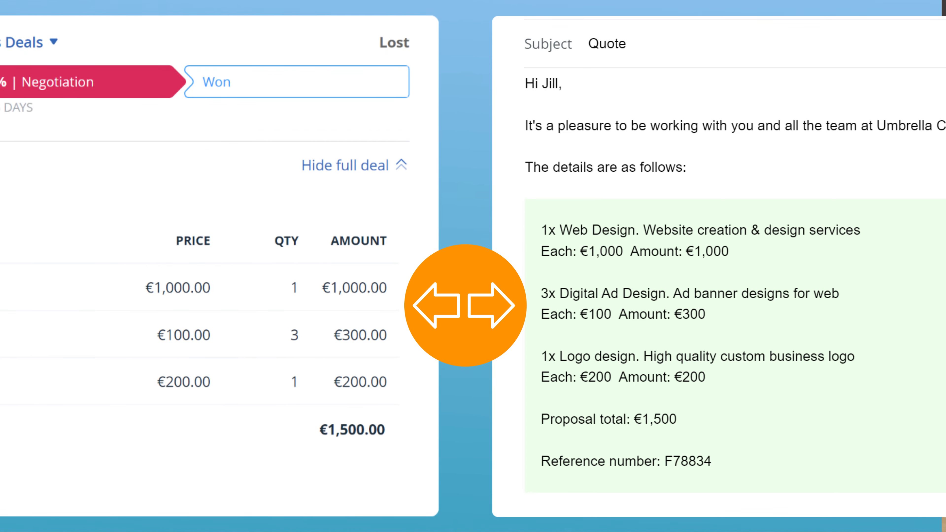
scroll("down", 3)
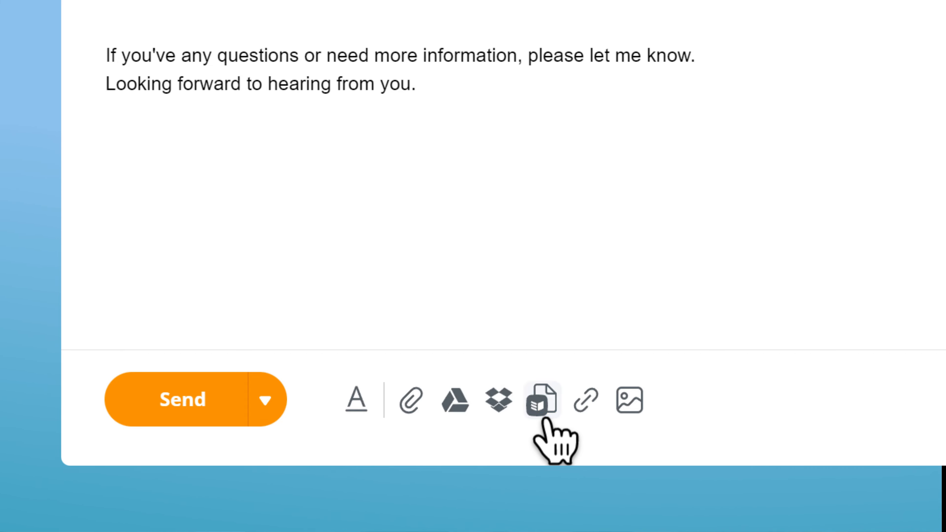
Open the email template settings listing Call Request, Introductory Email and Quote templates.
left_click(541, 400)
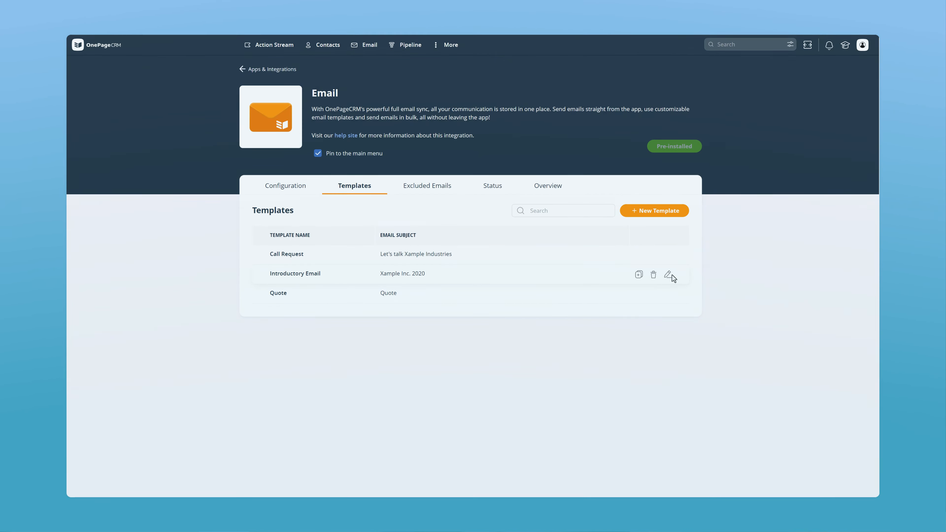
Edit the Introductory Email template and show its insertable variables and stored documents.
left_click(671, 274)
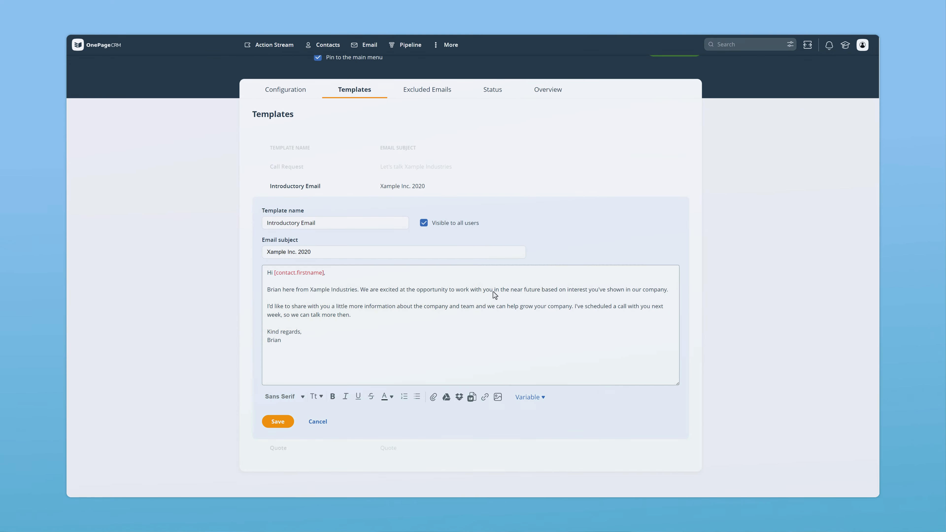
left_click(529, 397)
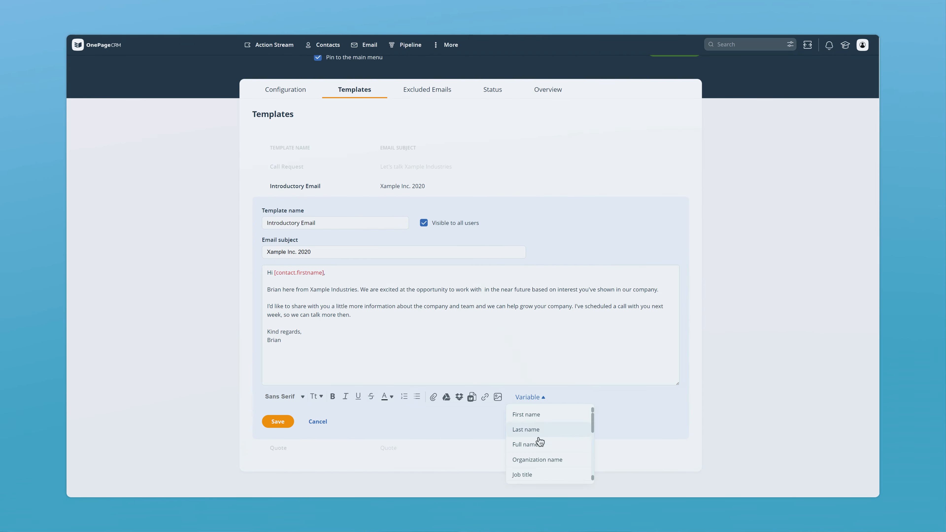
left_click(473, 396)
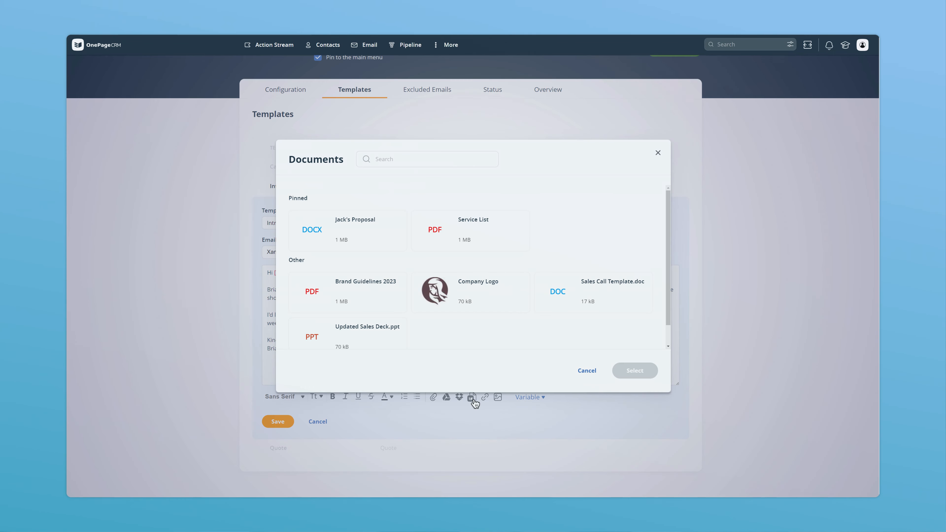